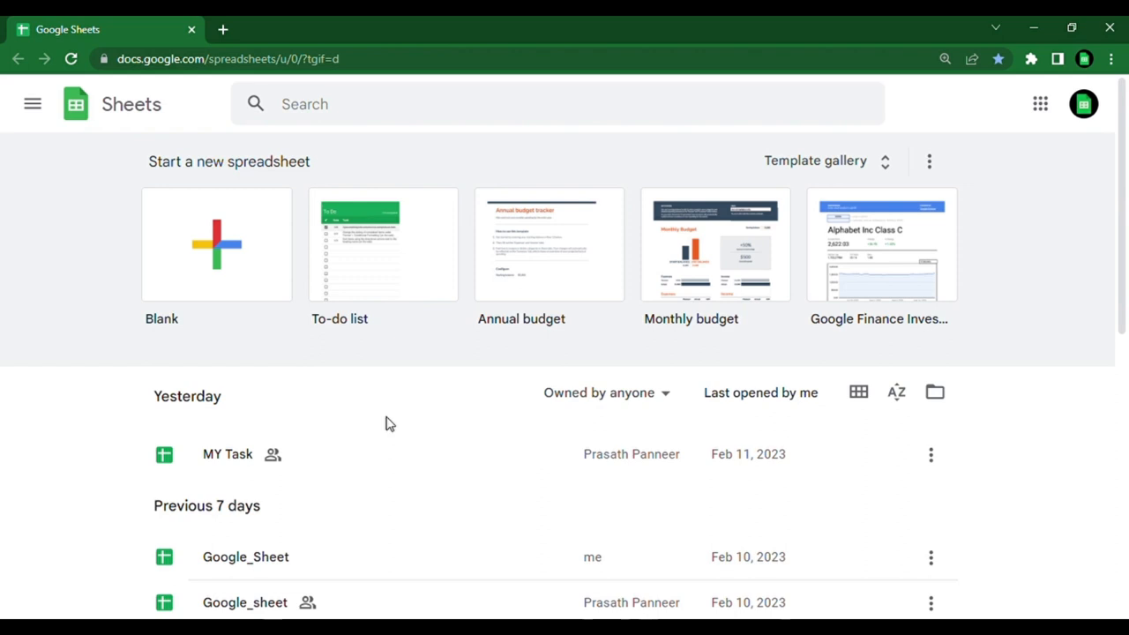
pyautogui.moveTo(335, 344)
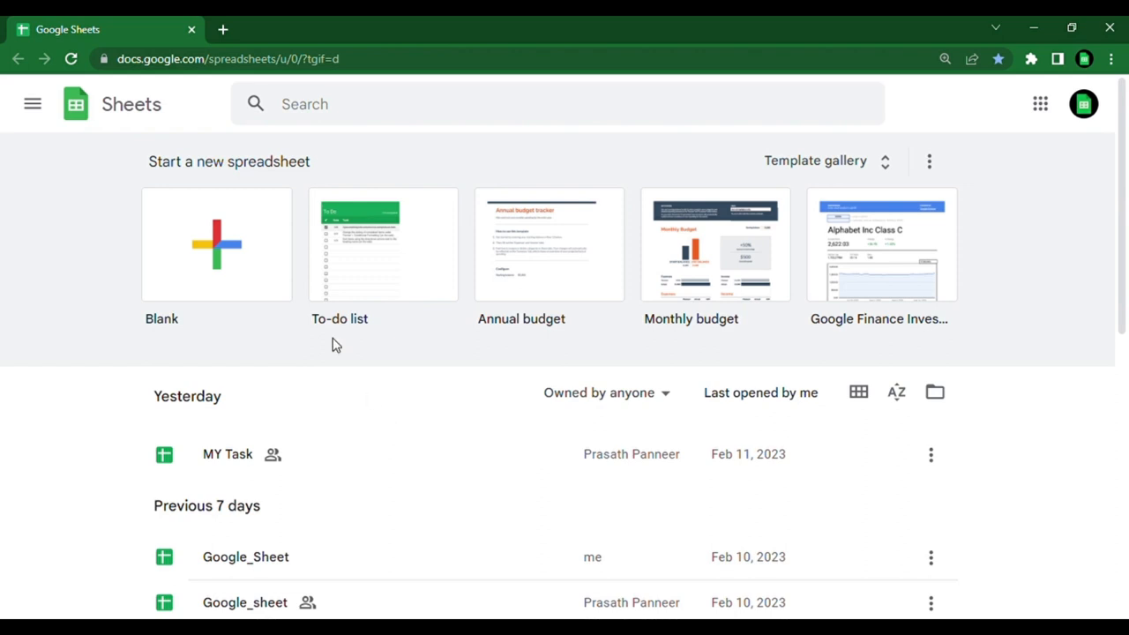
pyautogui.moveTo(226, 261)
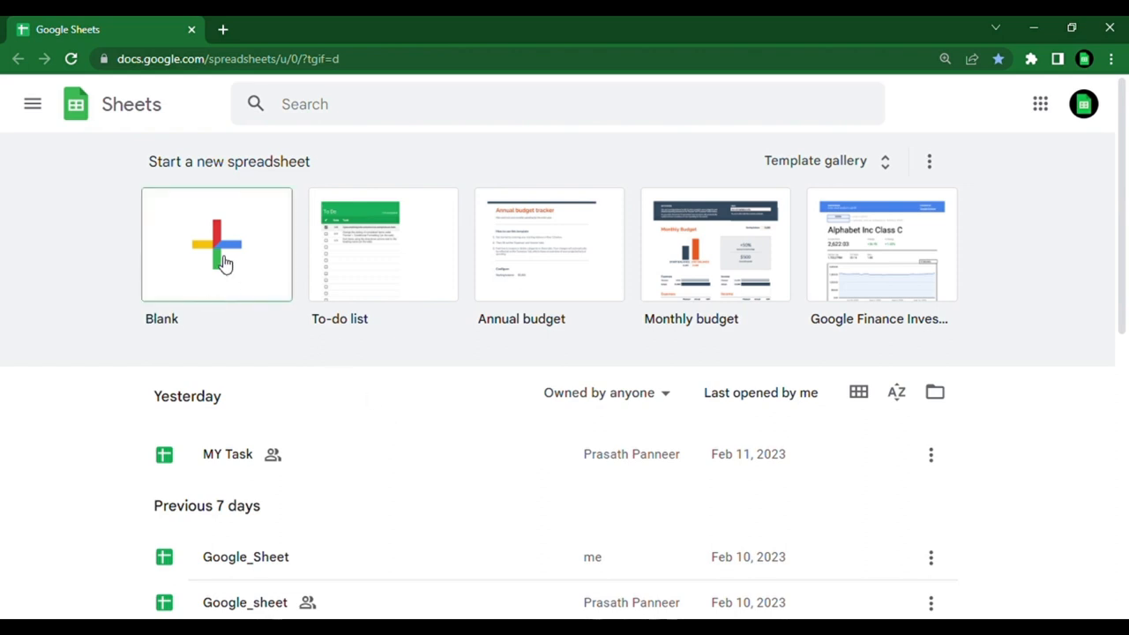
# Step: Create a new blank spreadsheet from the Sheets home page
pyautogui.click(215, 243)
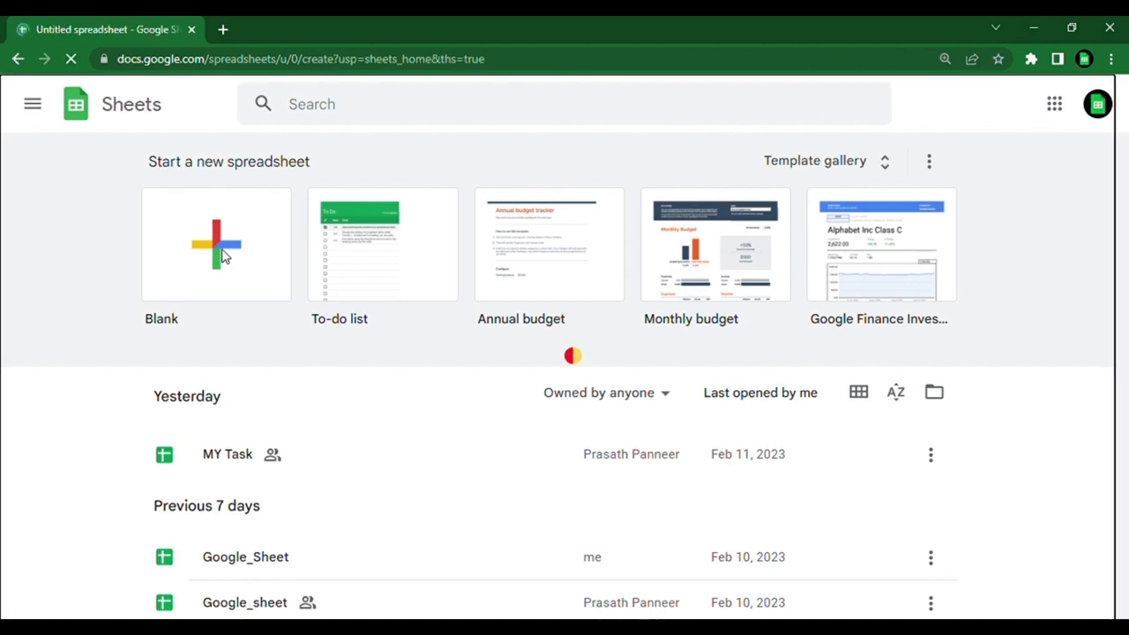
pyautogui.click(215, 244)
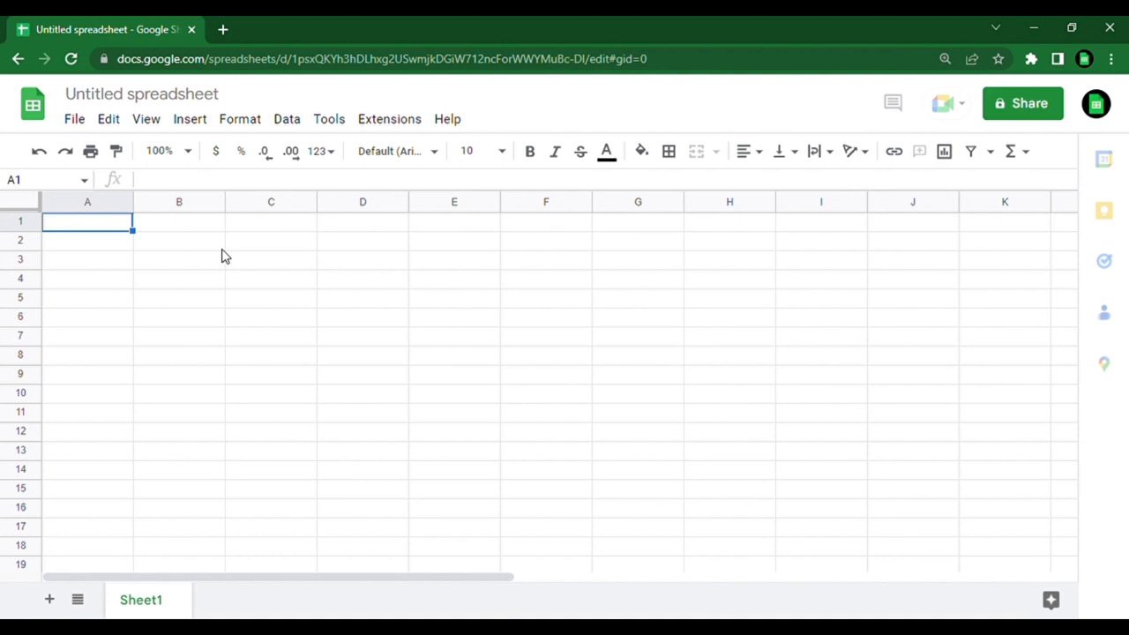
# Step: Rename the untitled spreadsheet to 'Google Sheet Sharing'
pyautogui.click(141, 93)
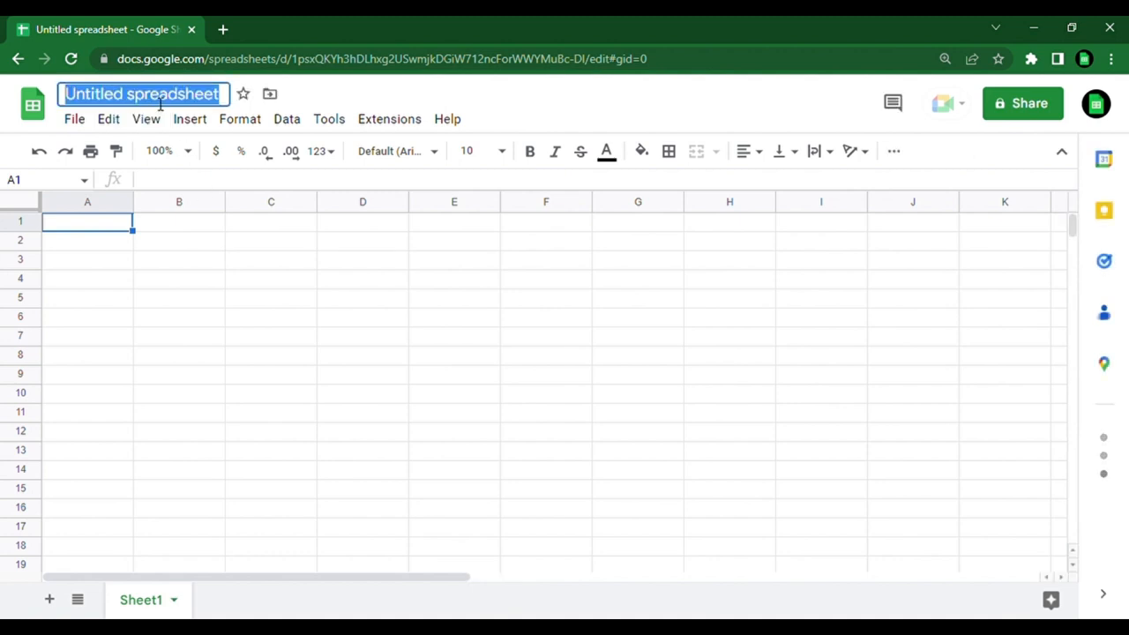
pyautogui.write('Google Sheet S')
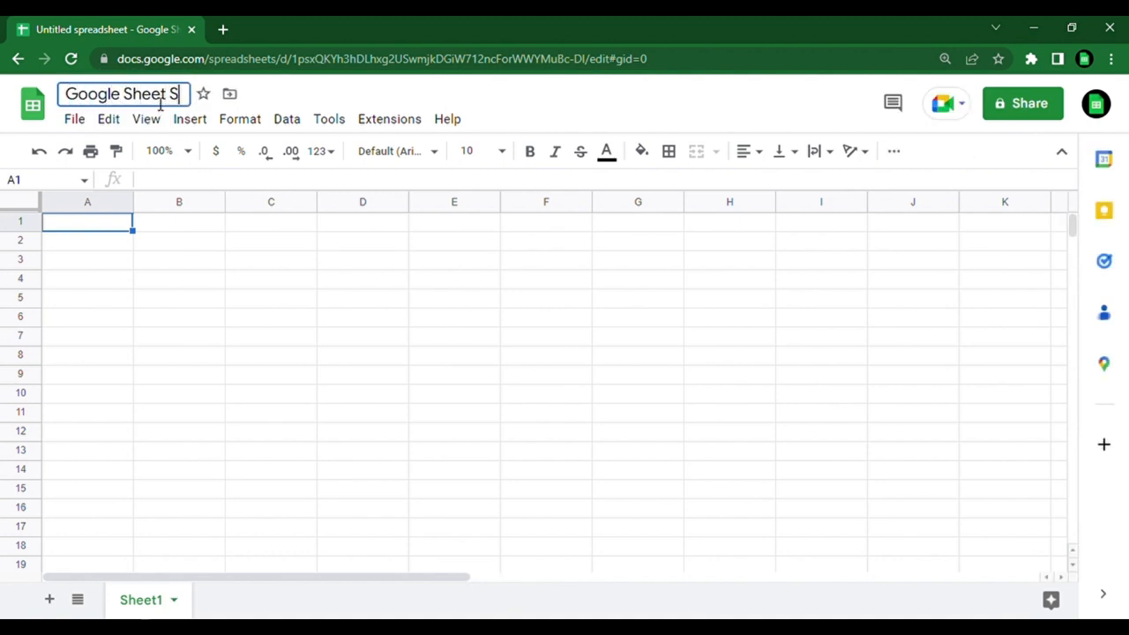
pyautogui.write('haring')
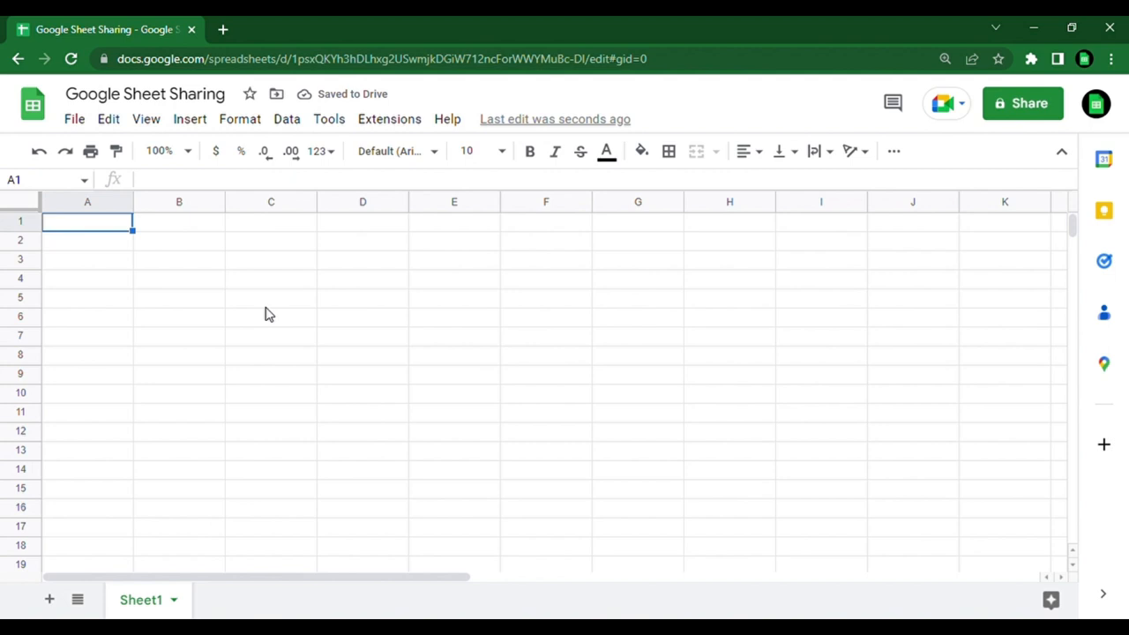
pyautogui.moveTo(957, 190)
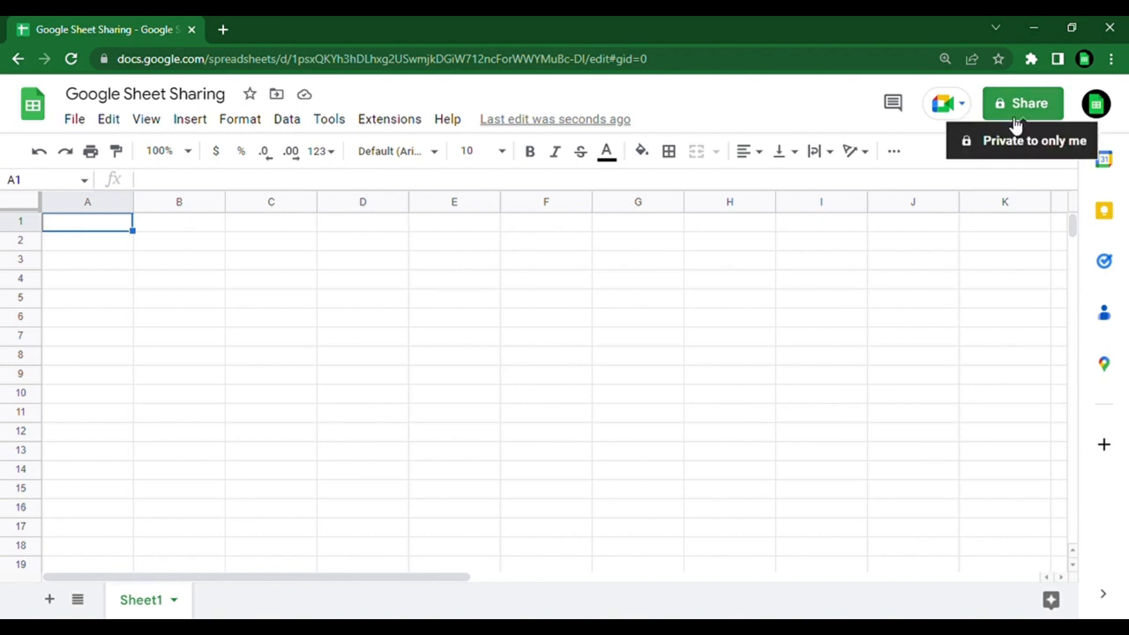
# Step: Bring up the Share dialog for the spreadsheet
pyautogui.click(1024, 102)
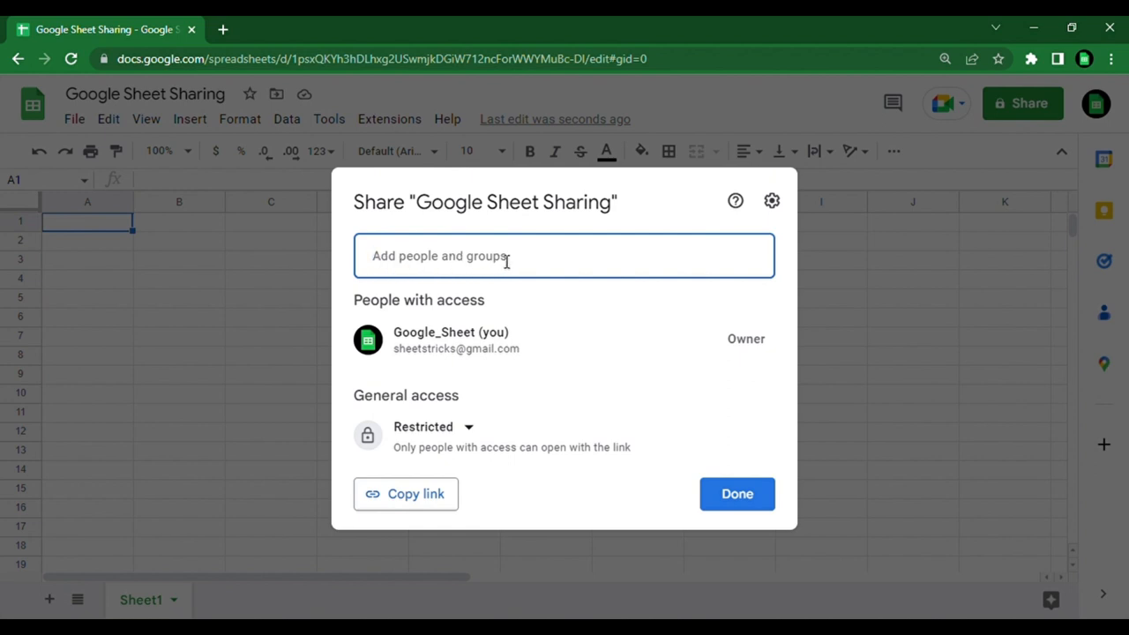
pyautogui.moveTo(547, 390)
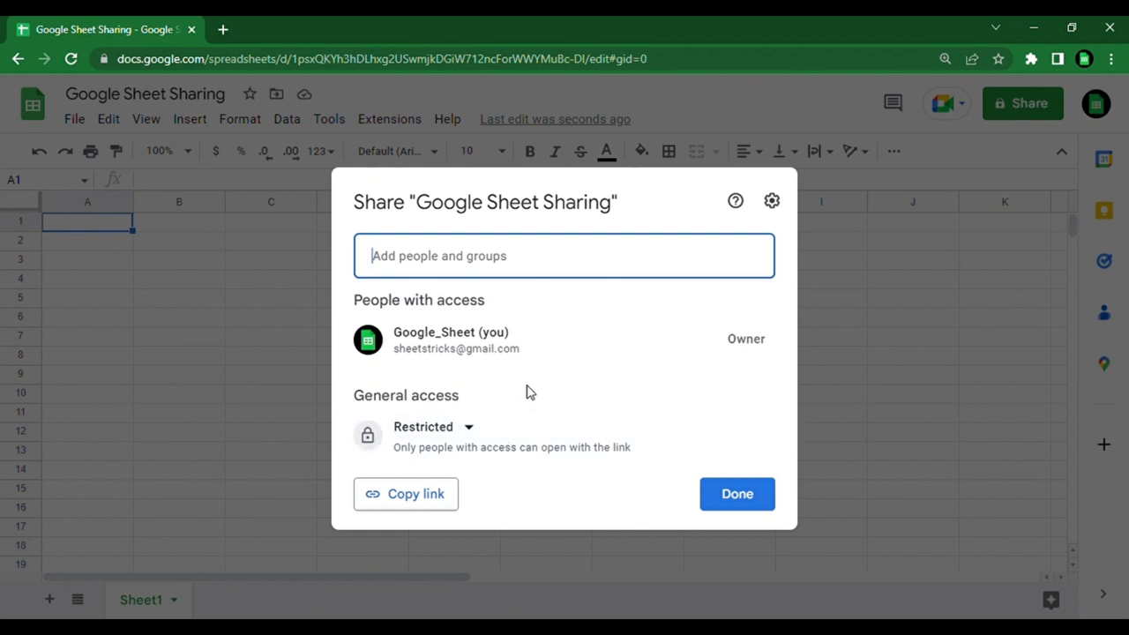
pyautogui.moveTo(582, 404)
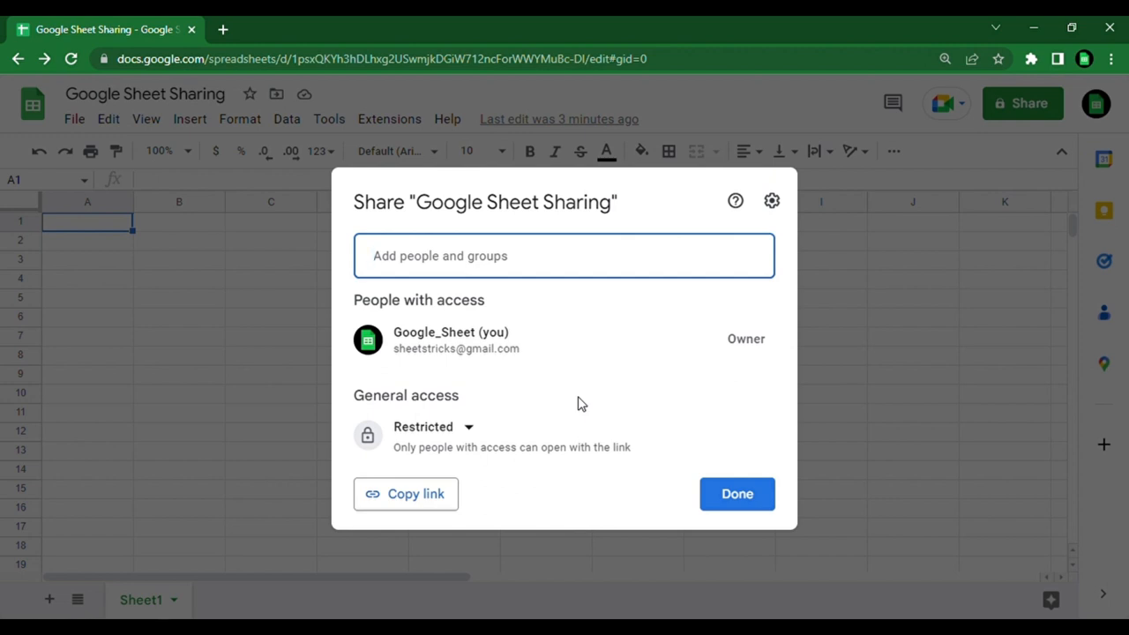
# Step: Add the typed Gmail address as a recipient with Editor access
pyautogui.write('xyz@')
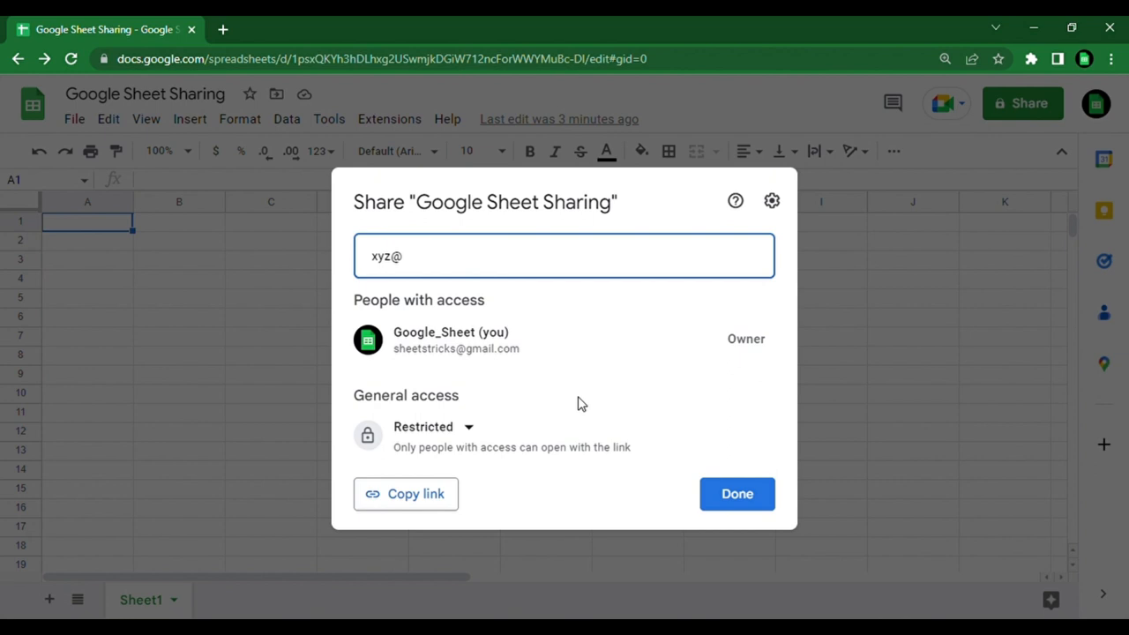
pyautogui.write('gmail.com')
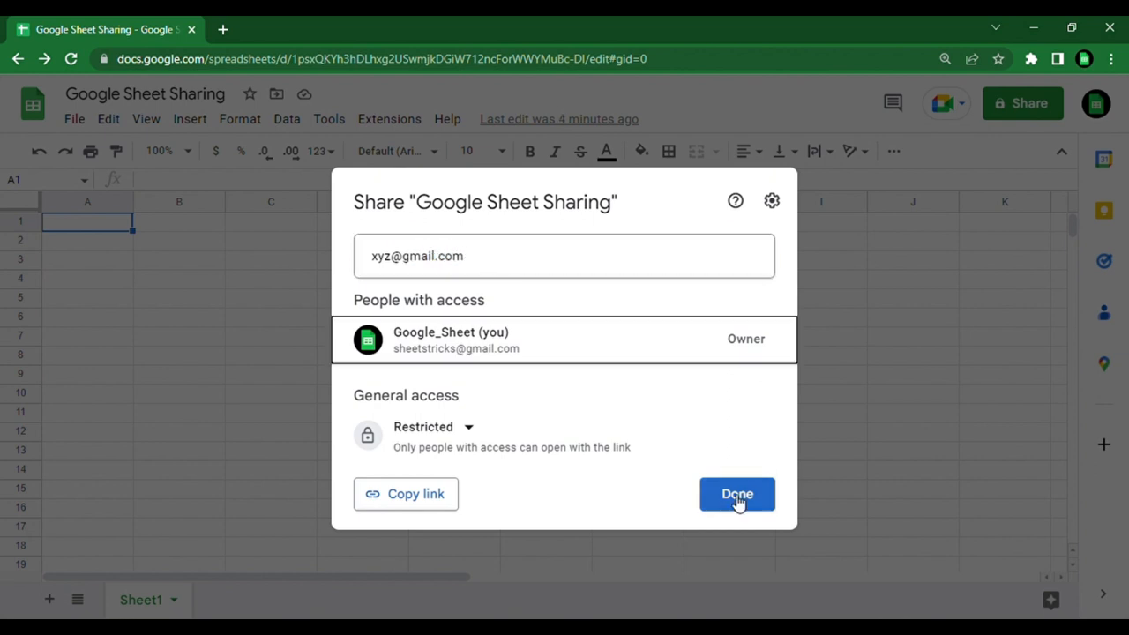
pyautogui.click(565, 256)
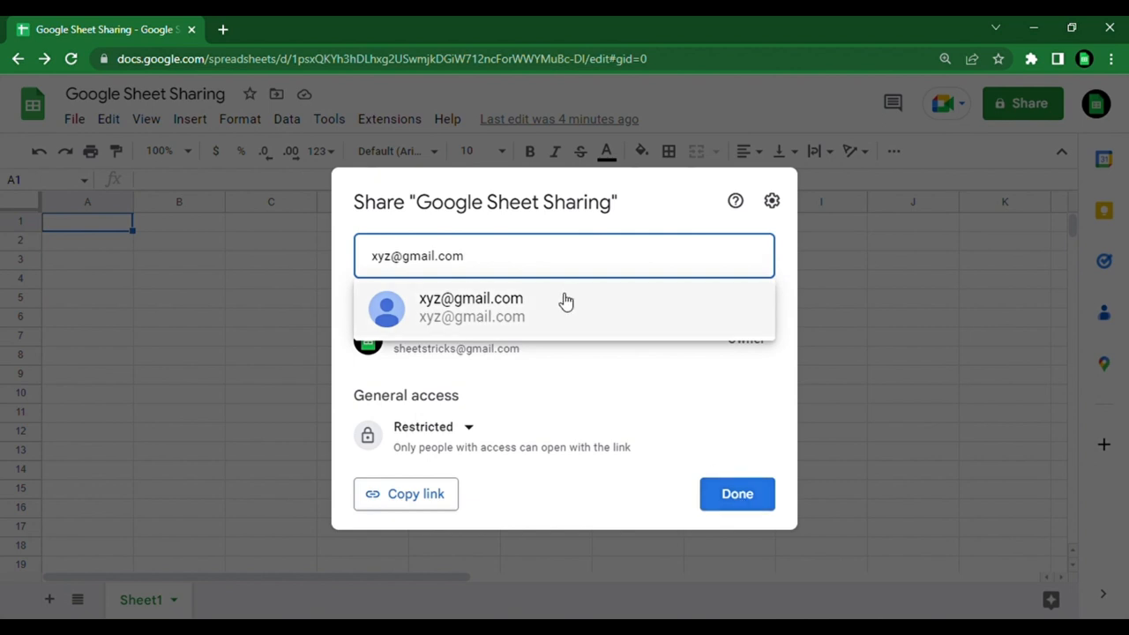
pyautogui.click(469, 307)
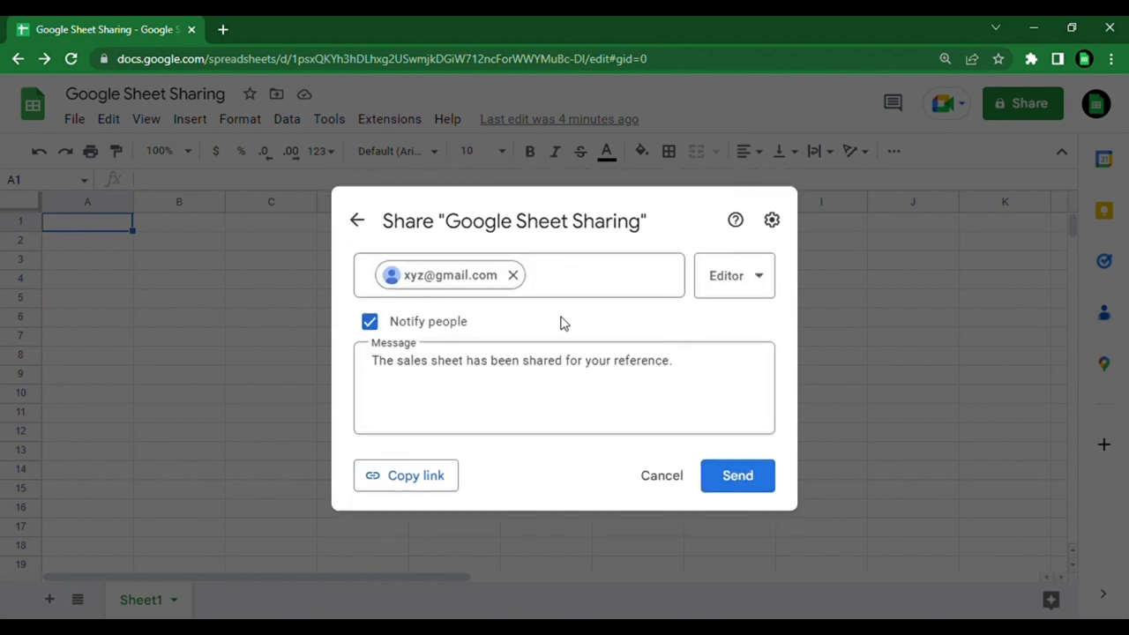
pyautogui.moveTo(734, 275)
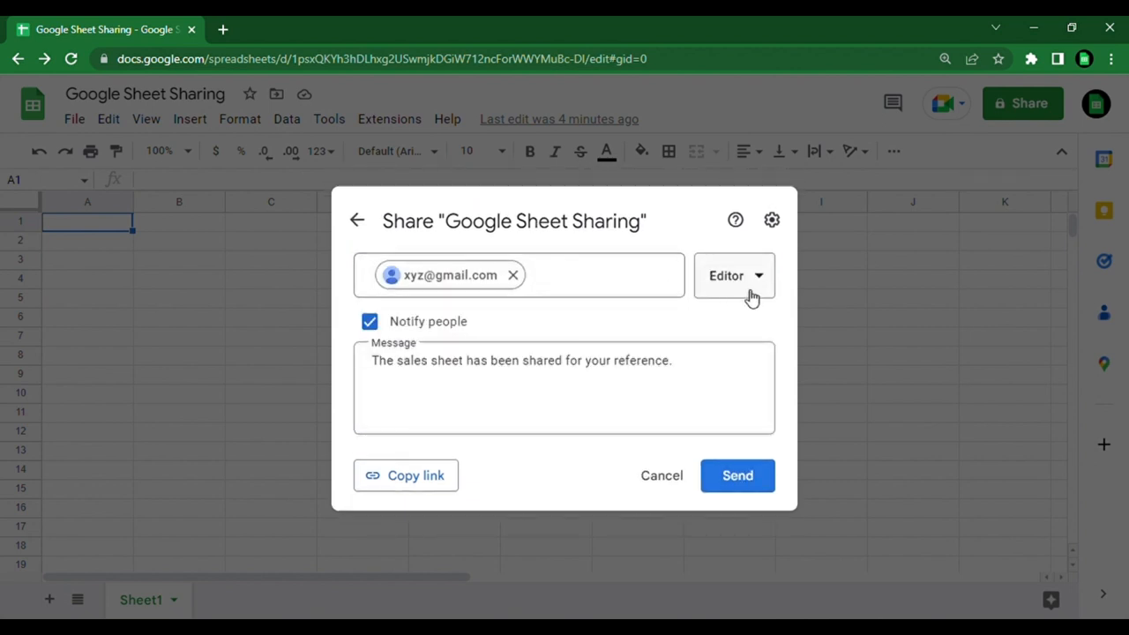
pyautogui.click(734, 275)
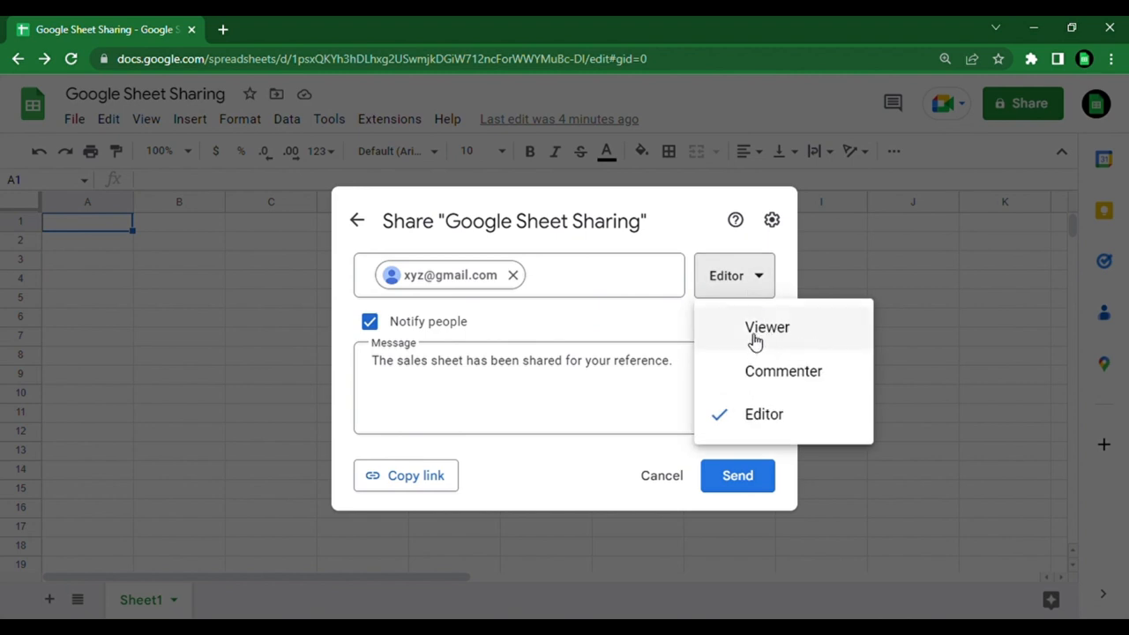
pyautogui.moveTo(813, 389)
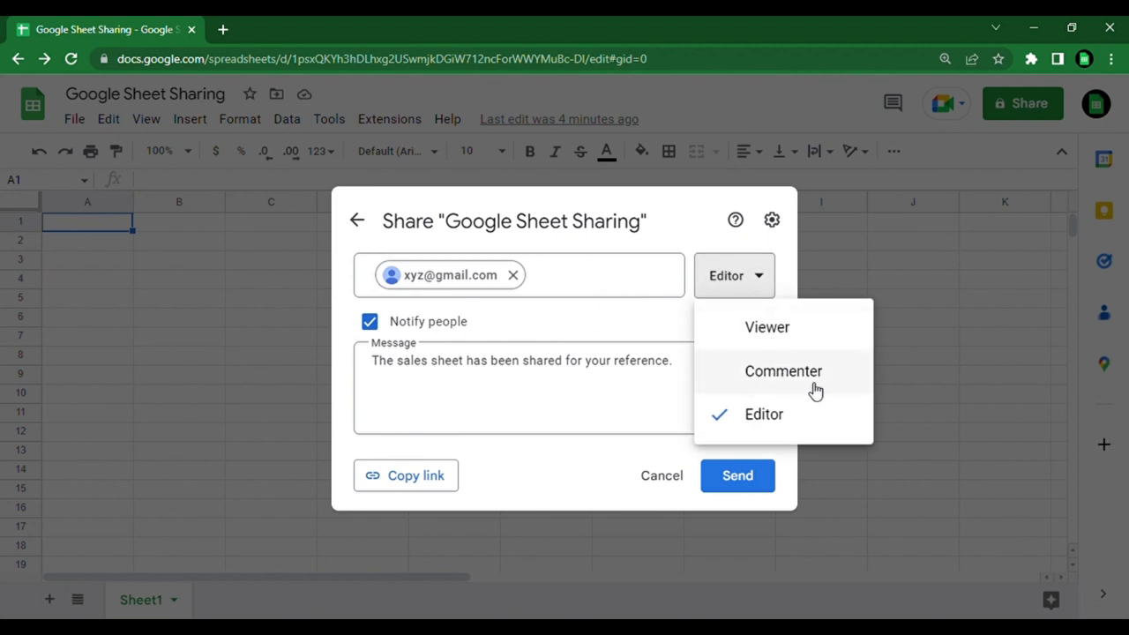
pyautogui.moveTo(774, 432)
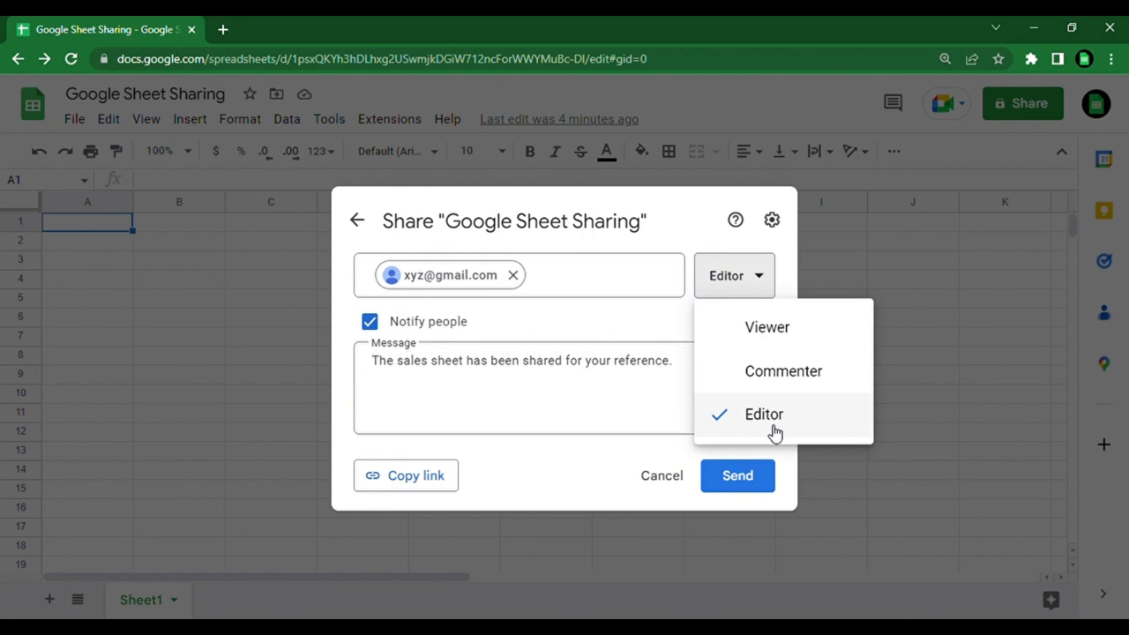
pyautogui.click(764, 413)
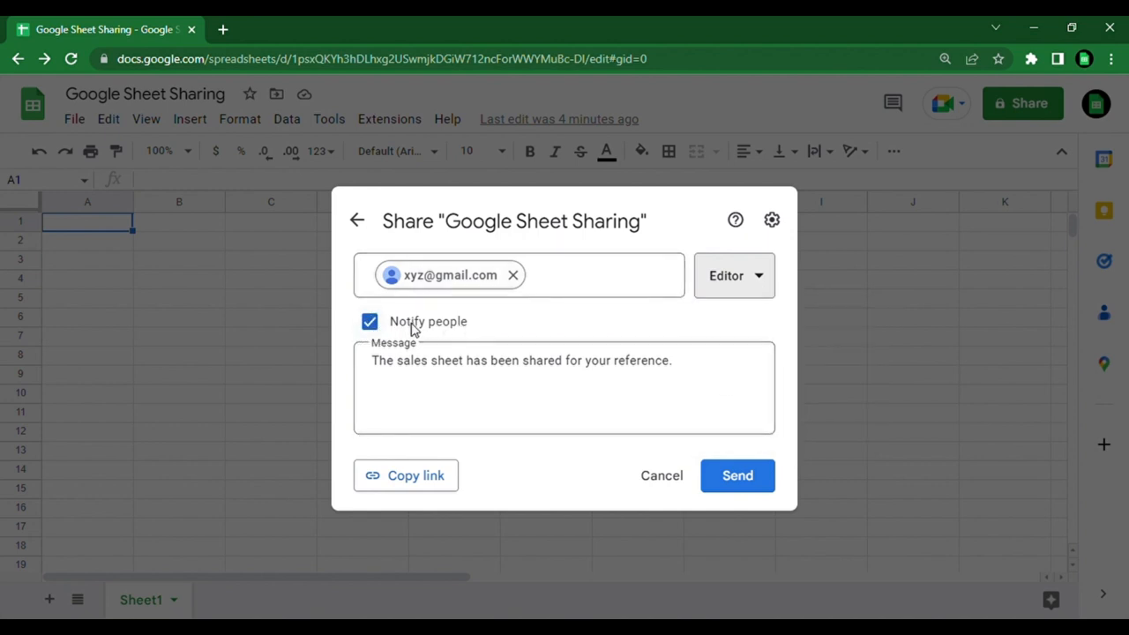
# Step: Keep Notify people on with the sales-sheet message and send the Editor invitation
pyautogui.click(369, 321)
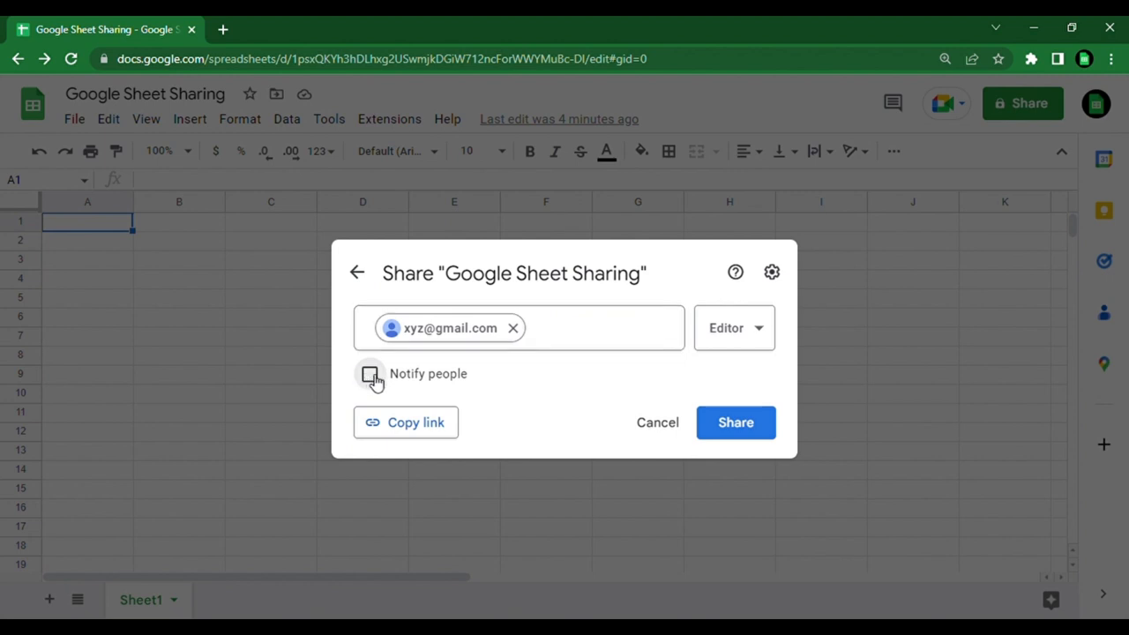
pyautogui.click(370, 374)
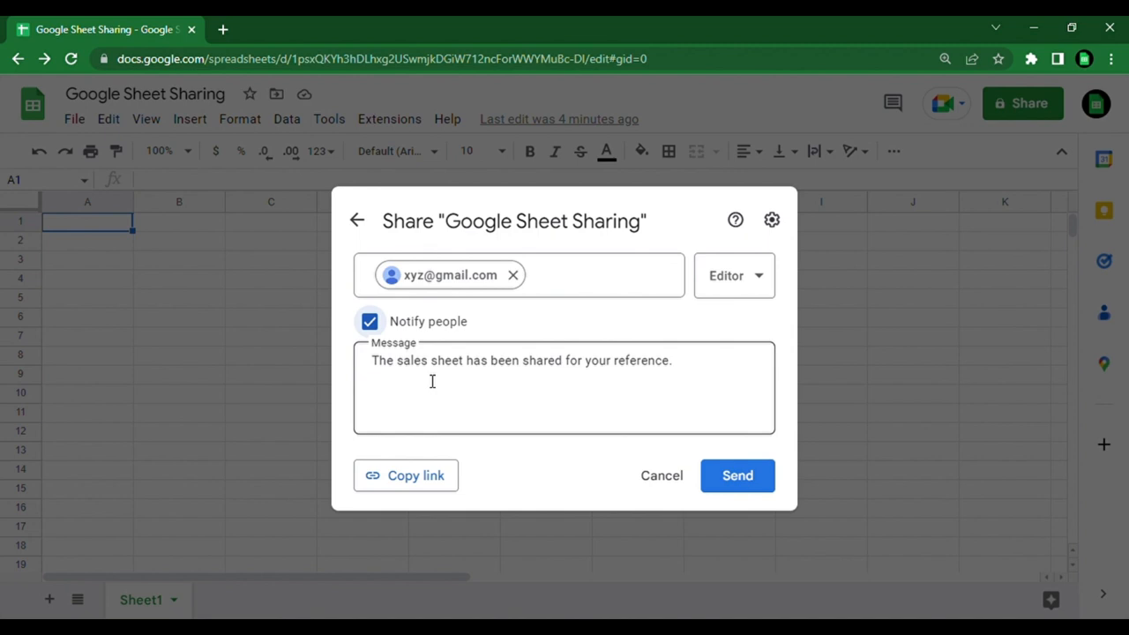
pyautogui.click(674, 360)
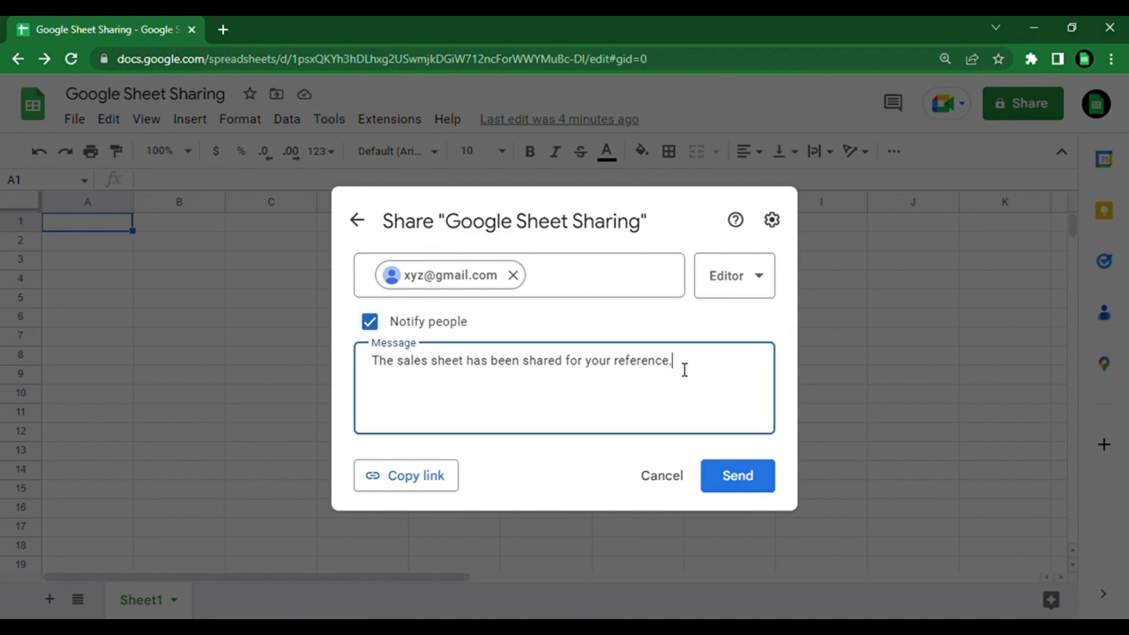
pyautogui.tripleClick(521, 360)
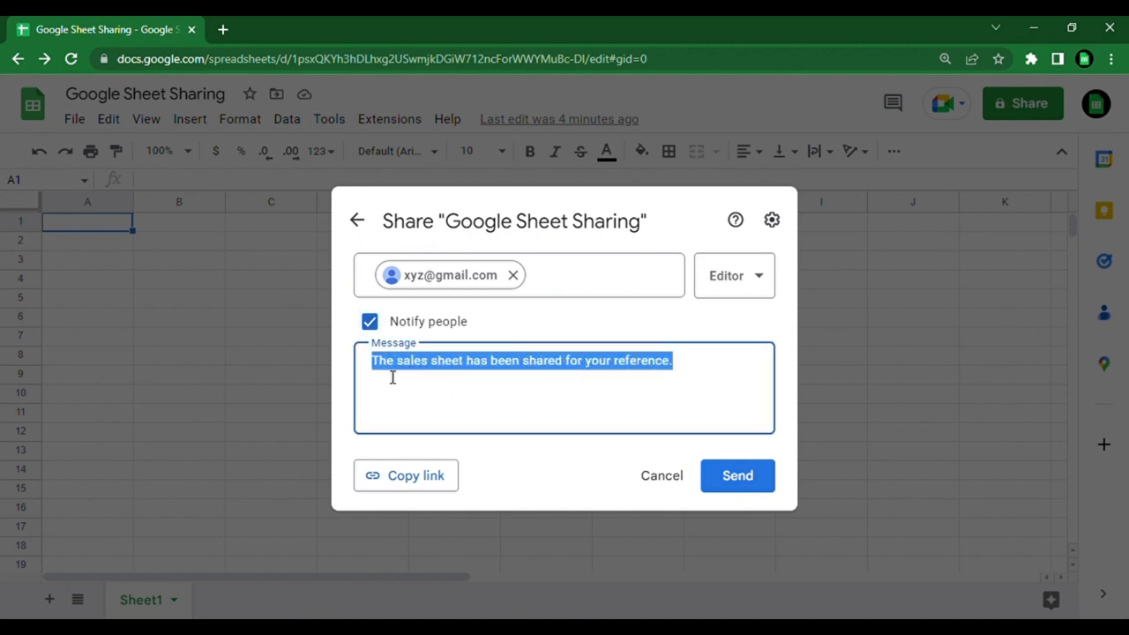
pyautogui.click(674, 360)
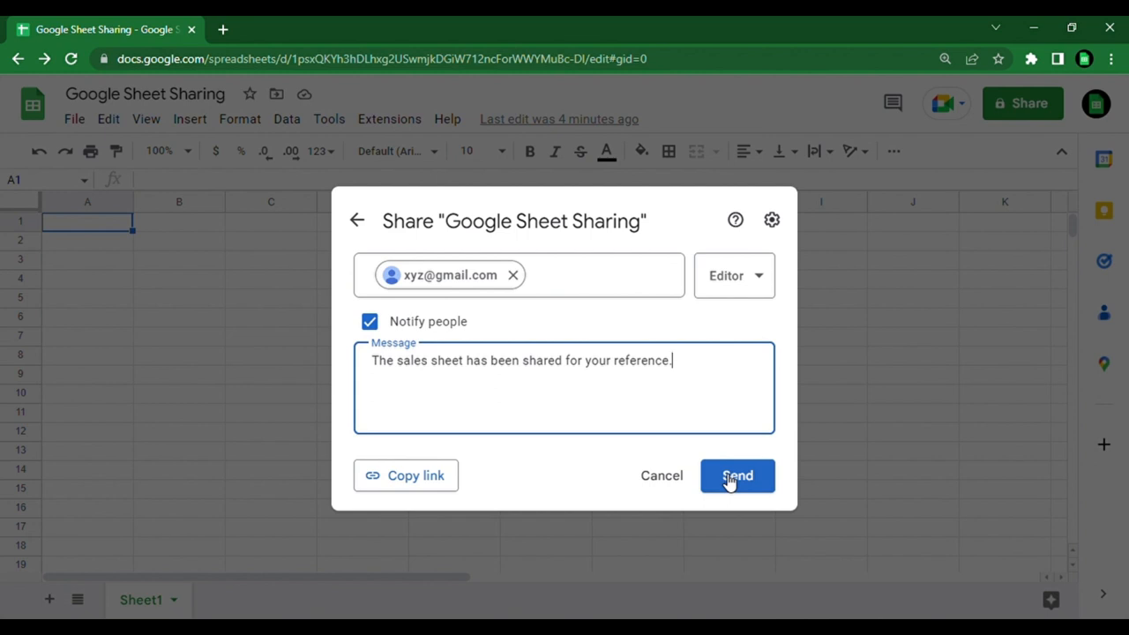
pyautogui.click(737, 476)
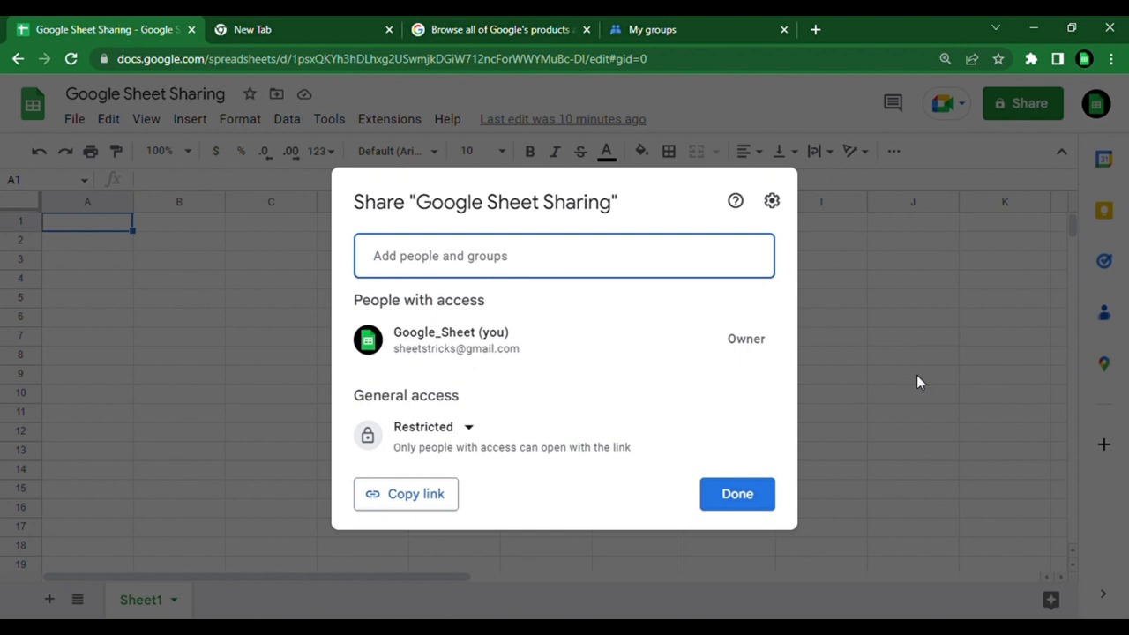
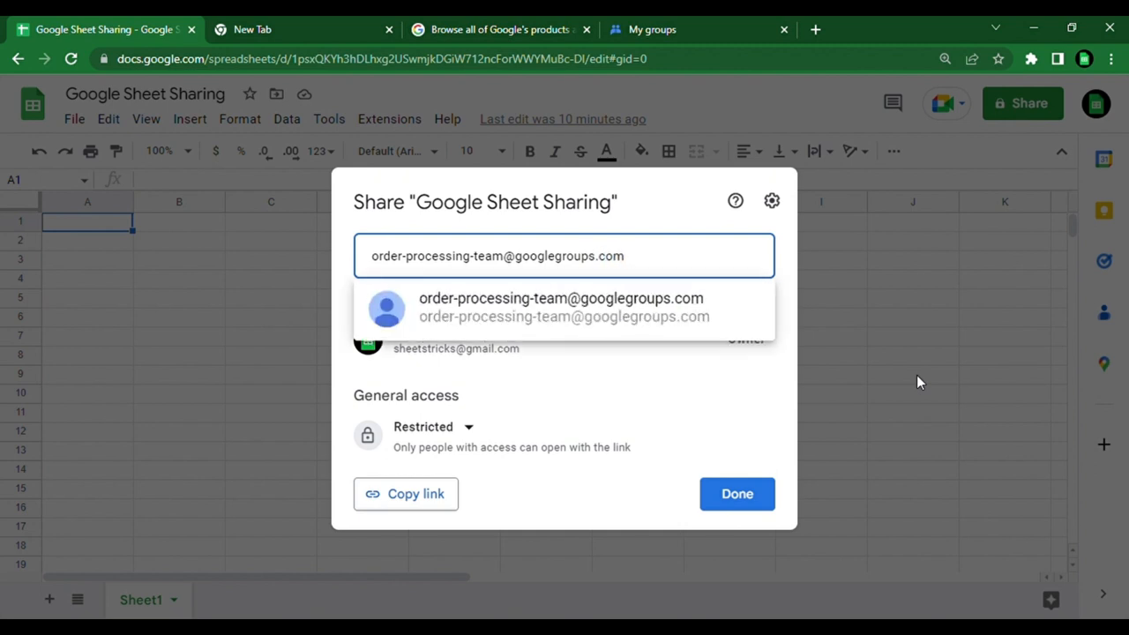
pyautogui.click(561, 307)
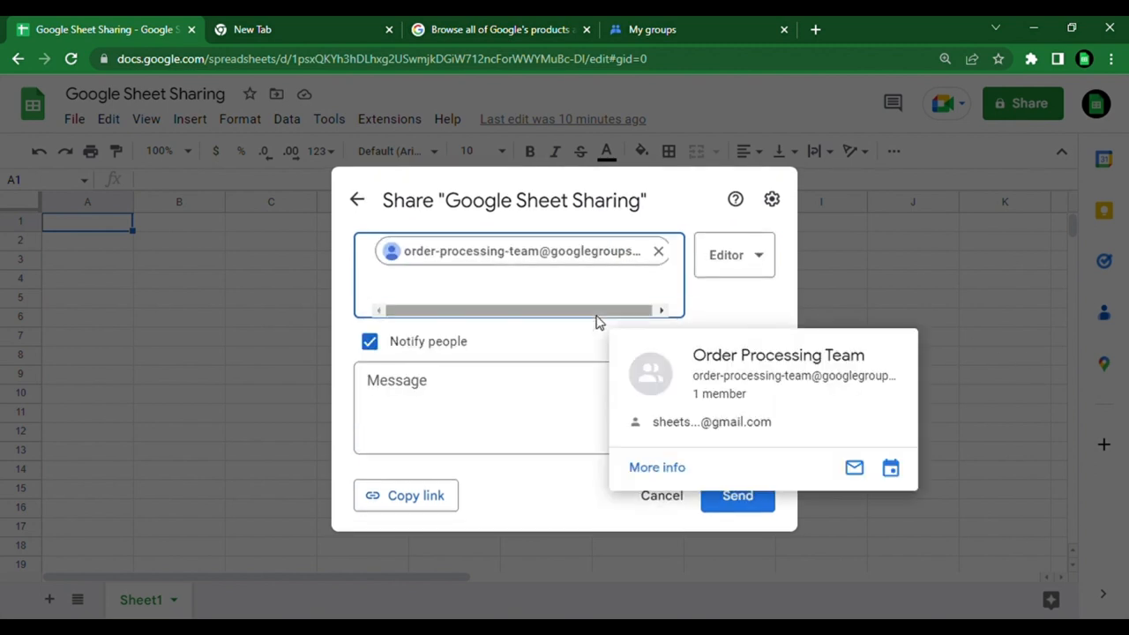
# Step: Give the group Commenter access and write the message 'For your reference'
pyautogui.click(520, 285)
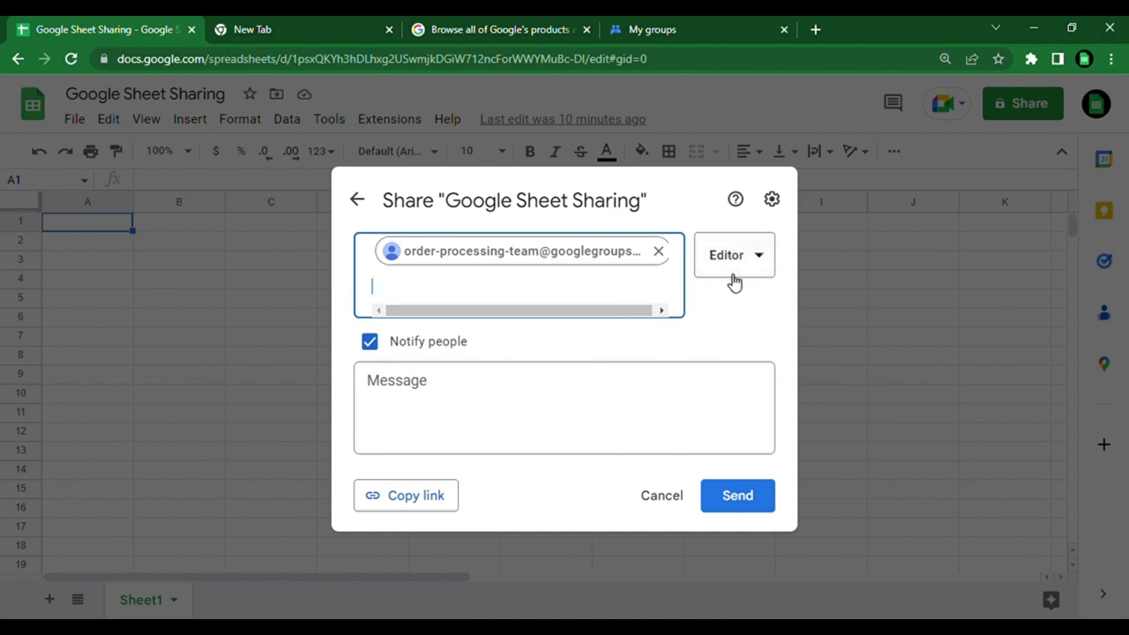
pyautogui.click(732, 254)
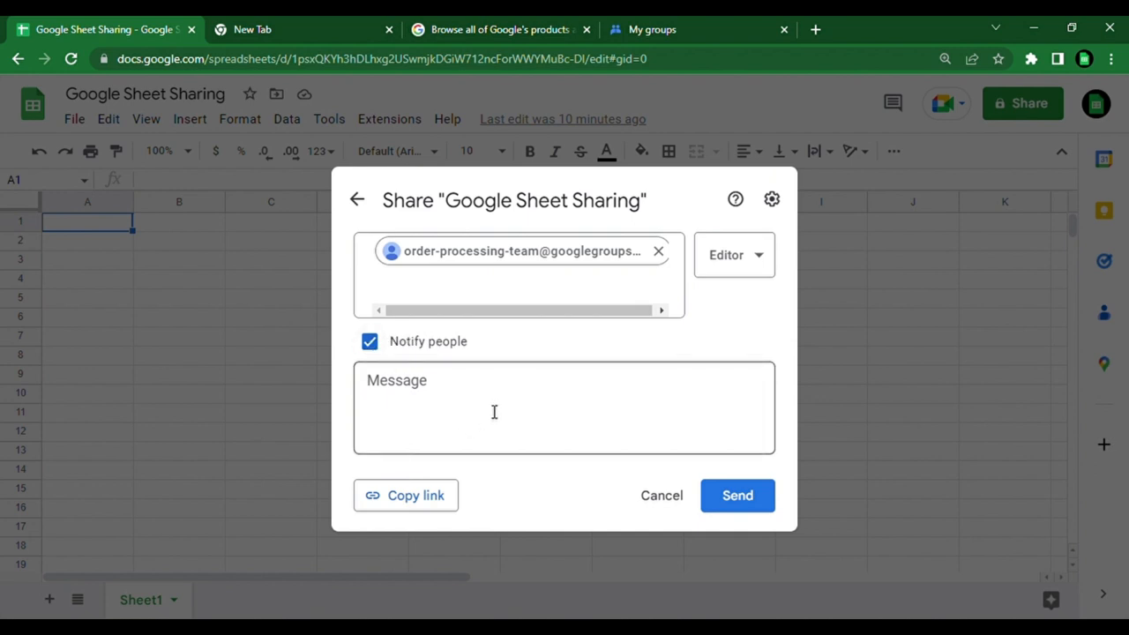
pyautogui.click(494, 413)
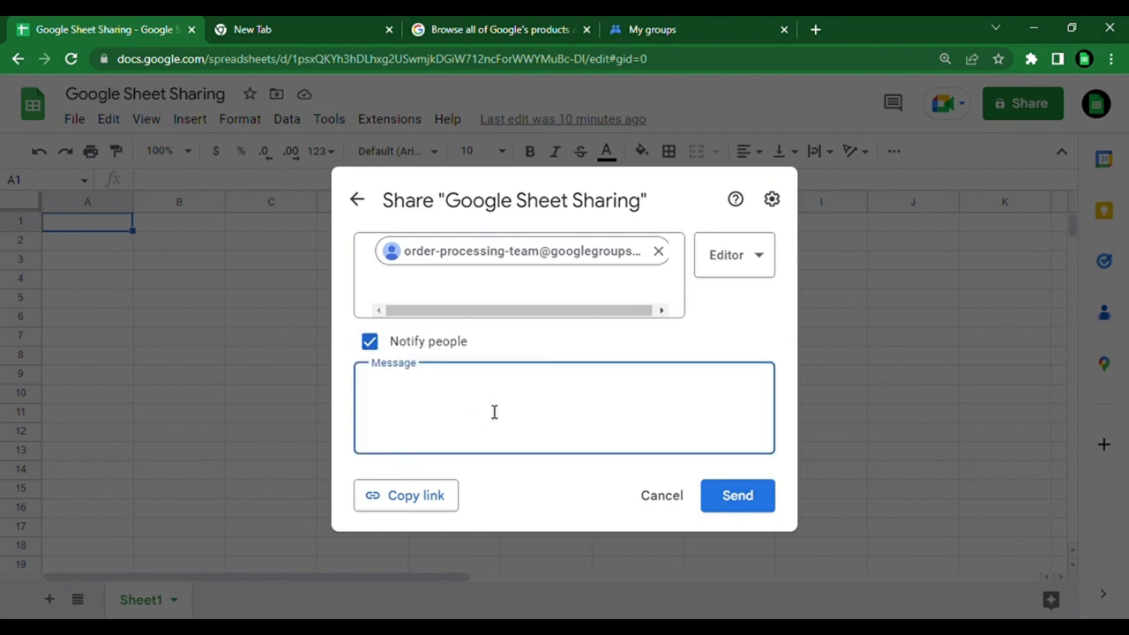
pyautogui.write('For your')
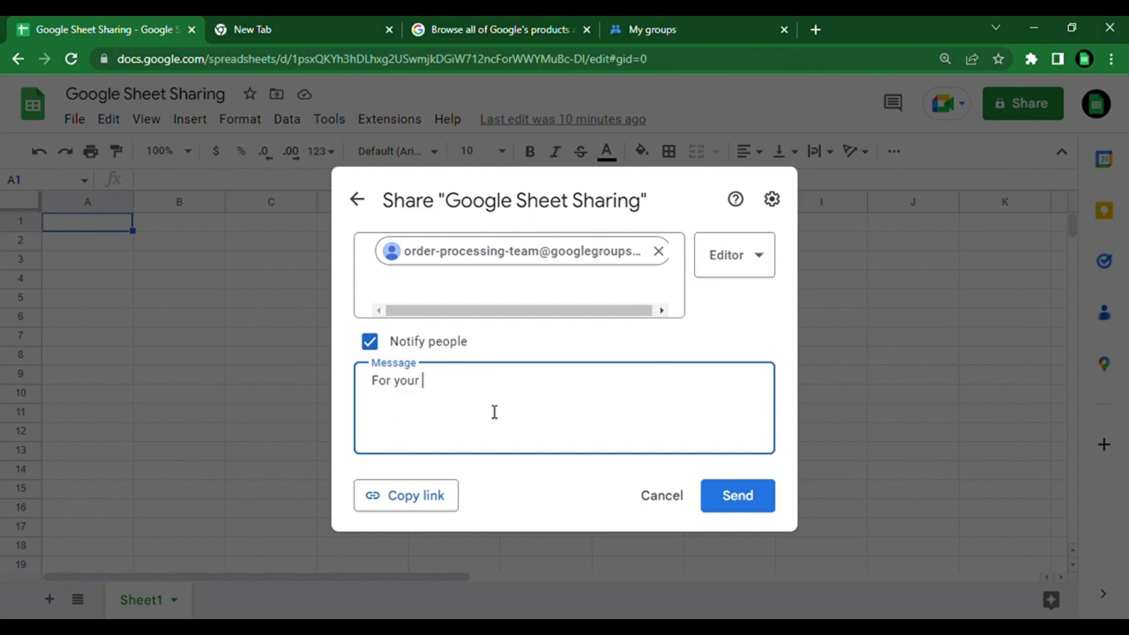
pyautogui.write('reference')
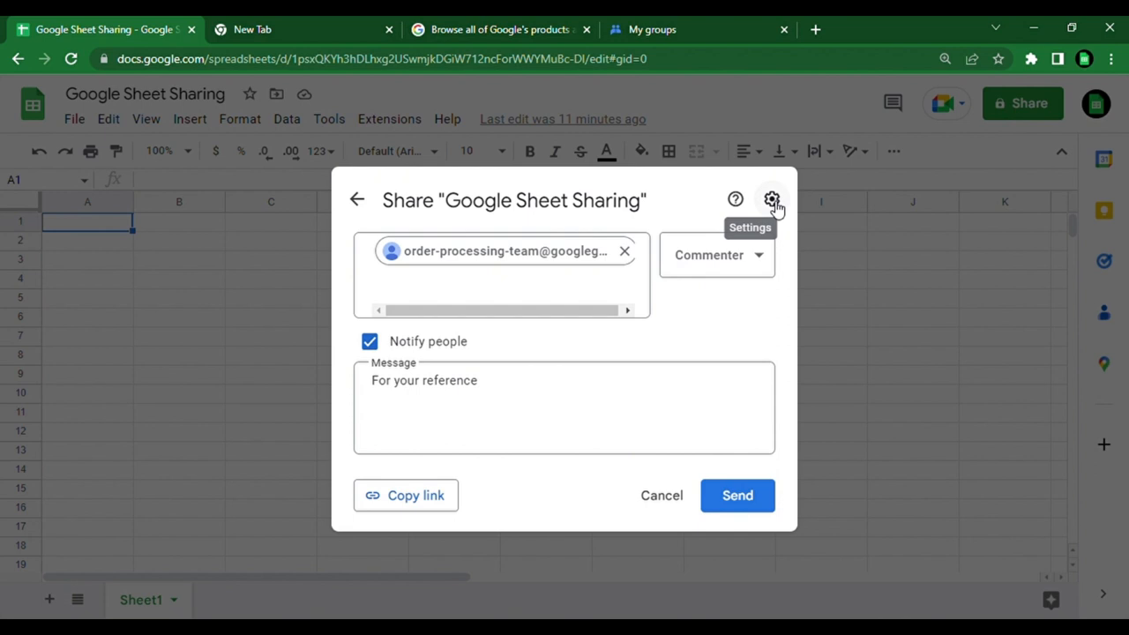
pyautogui.click(773, 199)
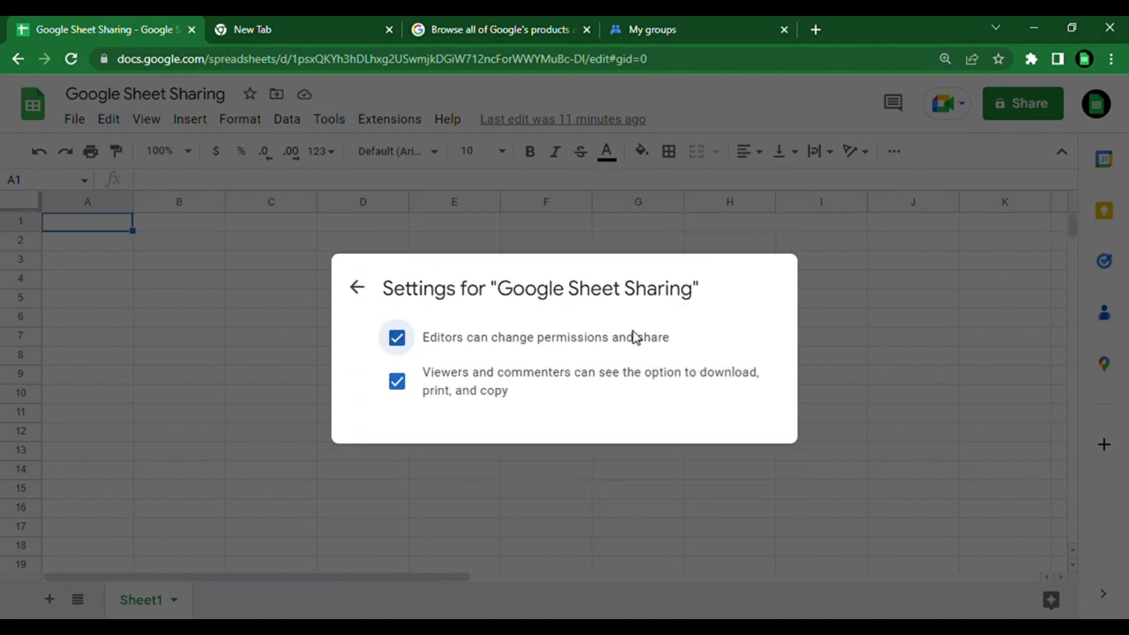
pyautogui.click(398, 337)
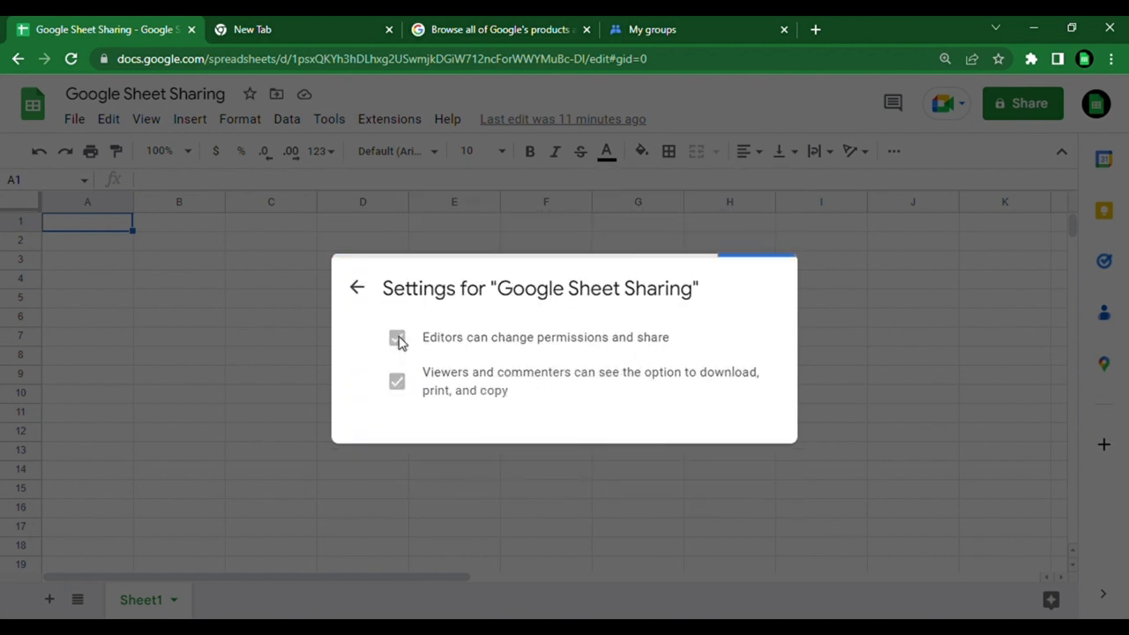
pyautogui.click(395, 337)
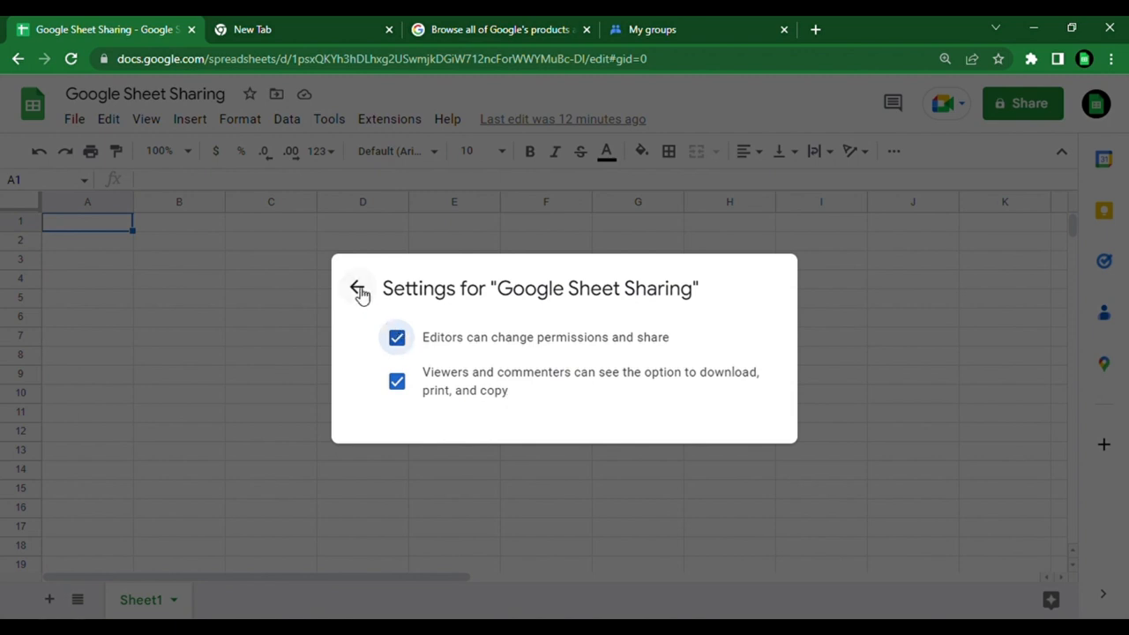
pyautogui.click(356, 289)
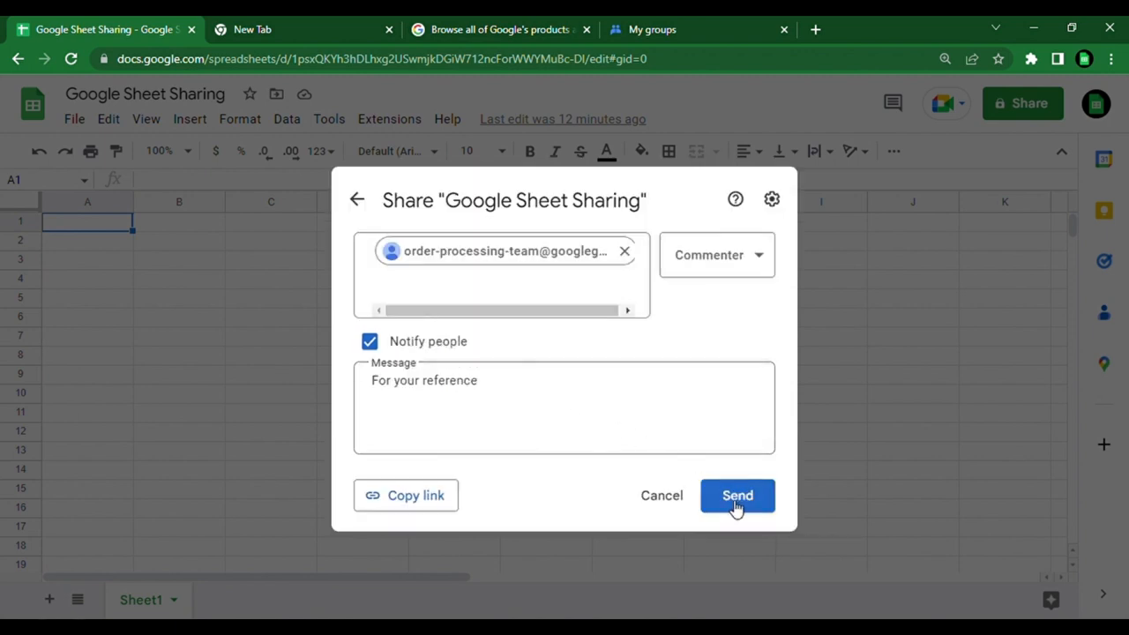
# Step: Send the group invitation and reopen sharing to see Order Processing Team as Commenter
pyautogui.click(738, 494)
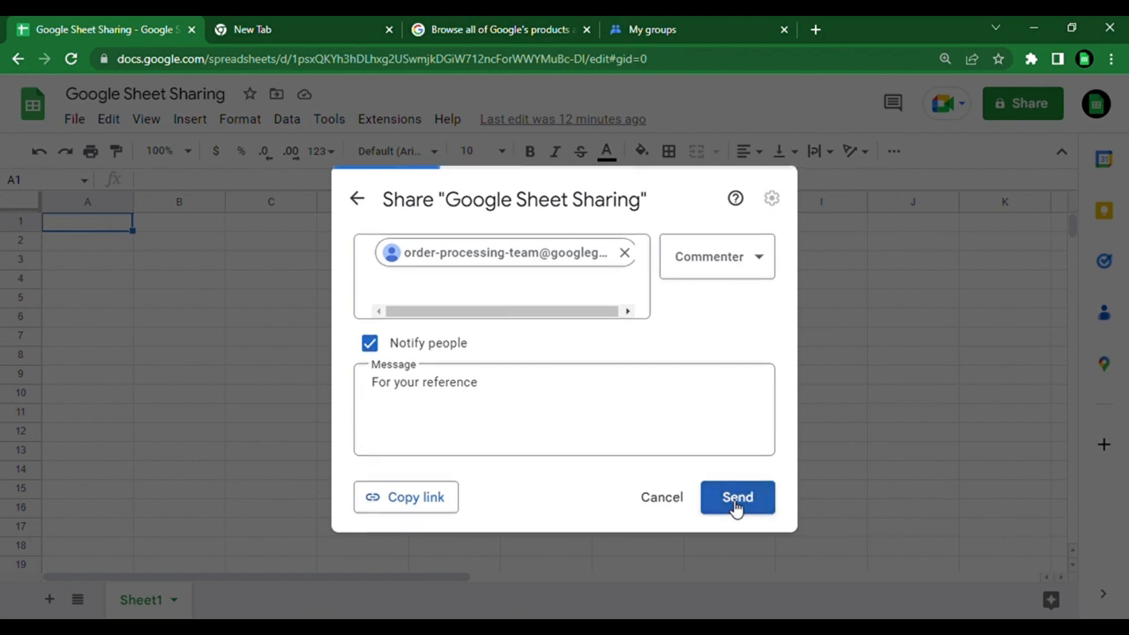
pyautogui.click(738, 497)
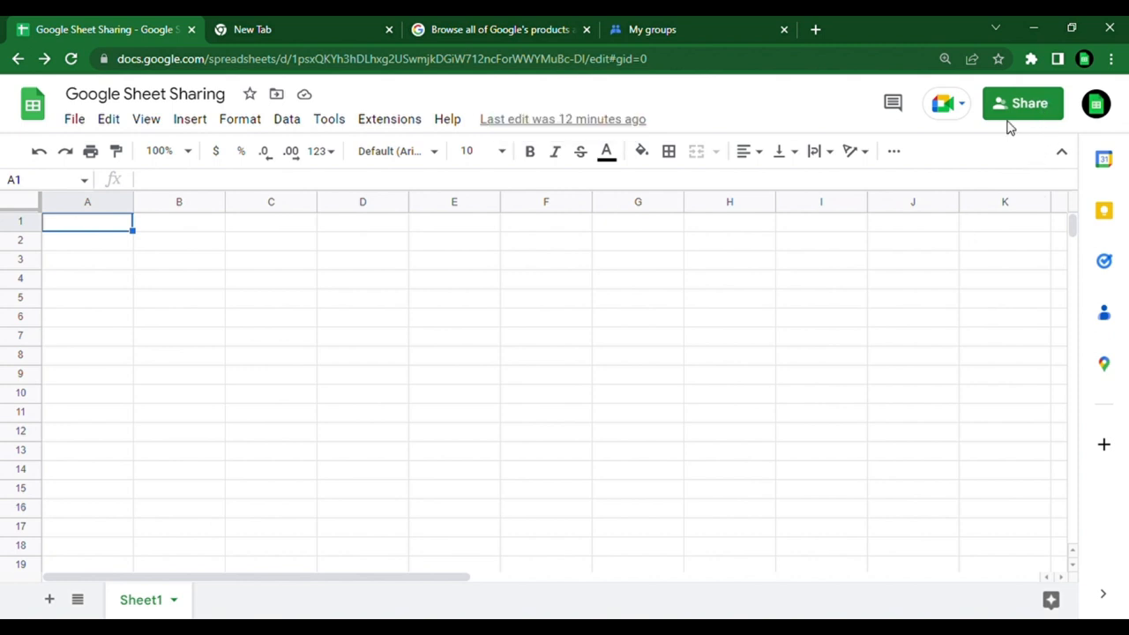
pyautogui.click(1023, 102)
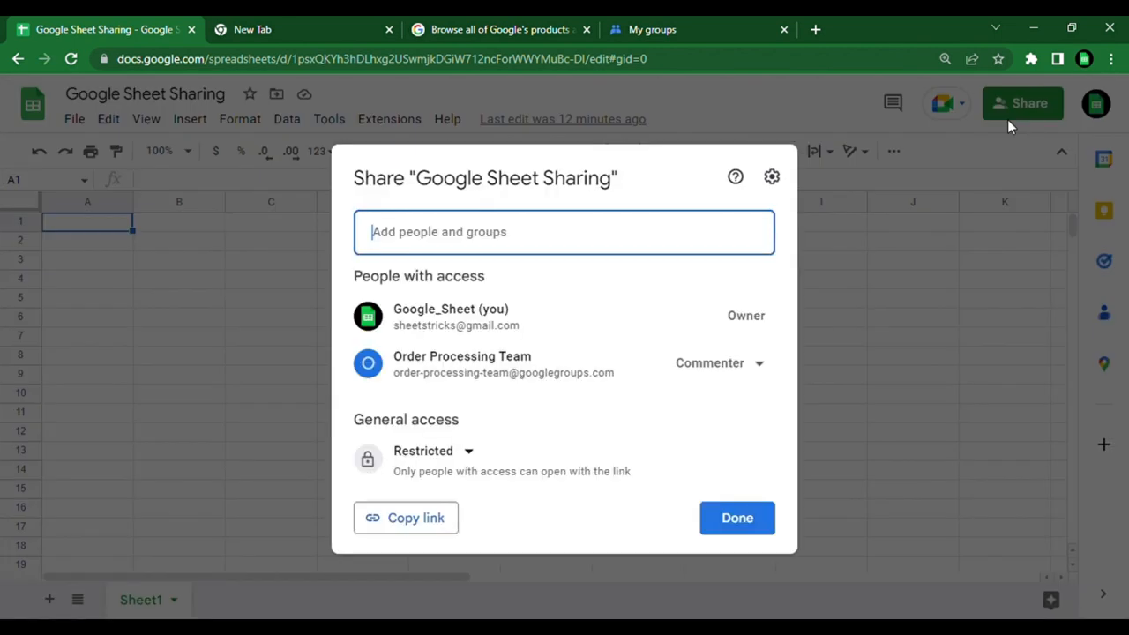
pyautogui.moveTo(356, 438)
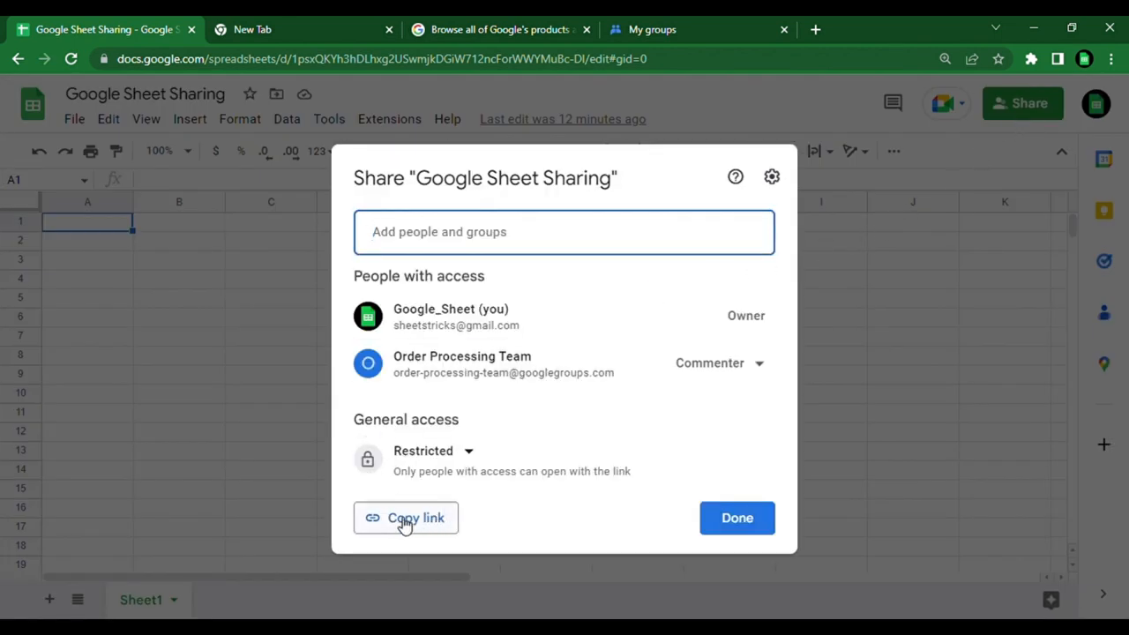
# Step: Copy the sheet's sharing link from the Share dialog
pyautogui.click(406, 519)
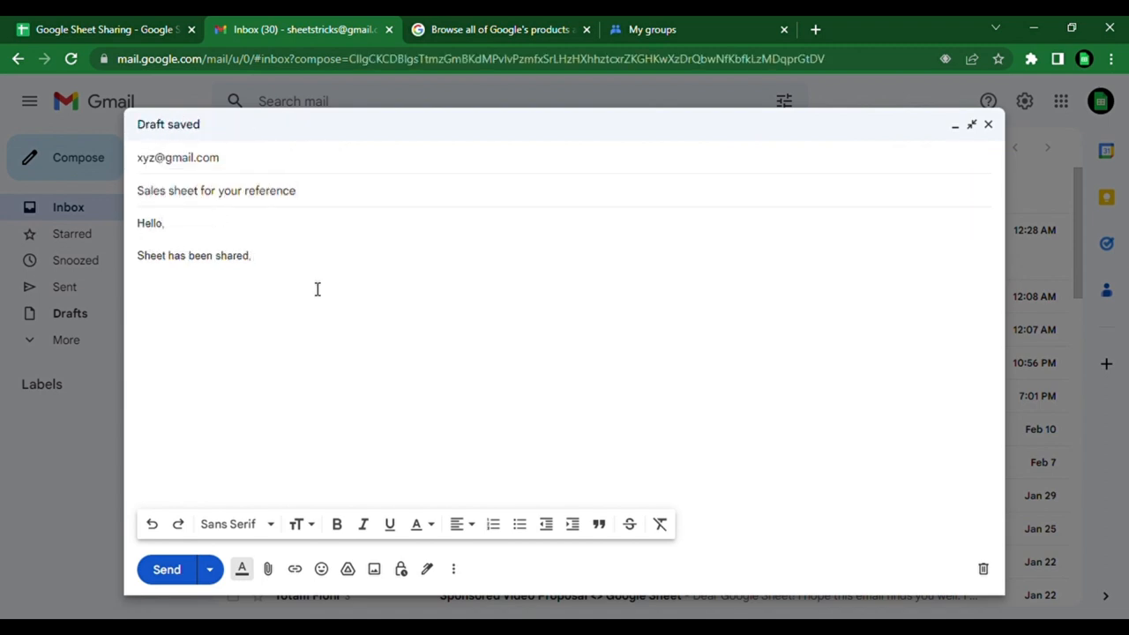
# Step: Write 'kindly look into the sheet.' in the Gmail draft and add the sheet link
pyautogui.write('kindly look into the sheet.')
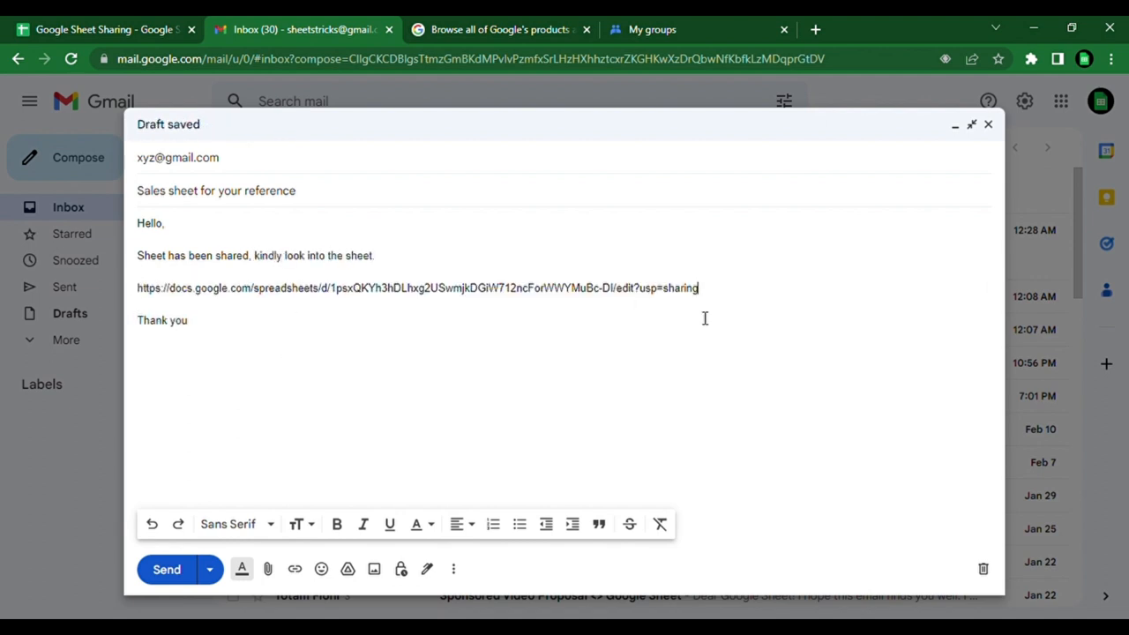
pyautogui.click(104, 29)
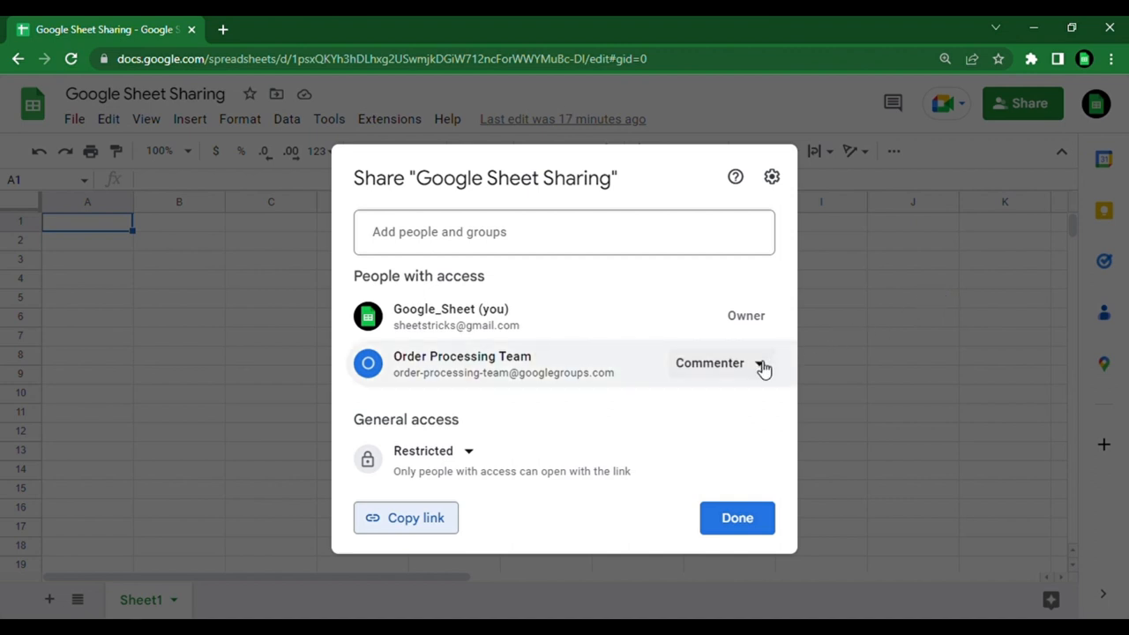
# Step: Remove the Order Processing Team group's Commenter access and save, leaving only the owner
pyautogui.click(715, 363)
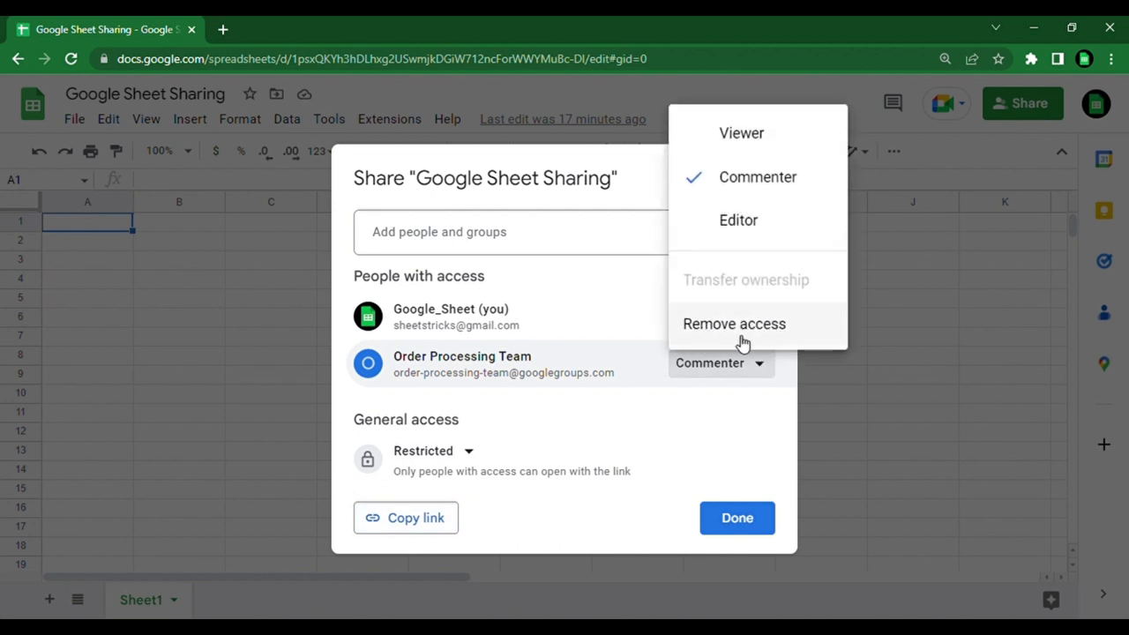
pyautogui.click(734, 325)
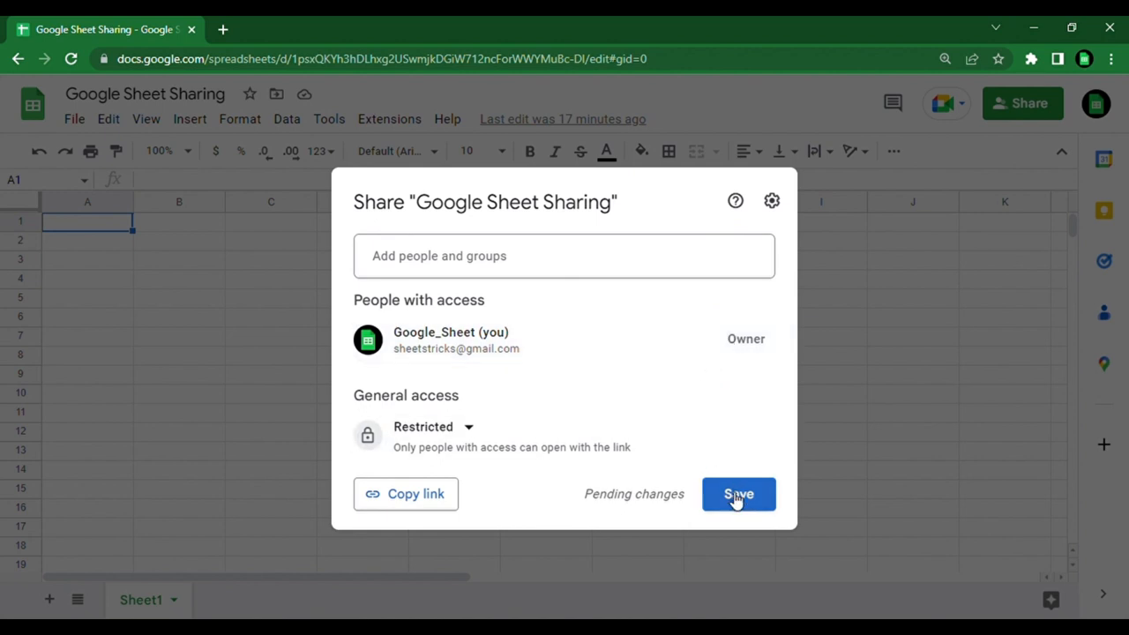
pyautogui.click(737, 494)
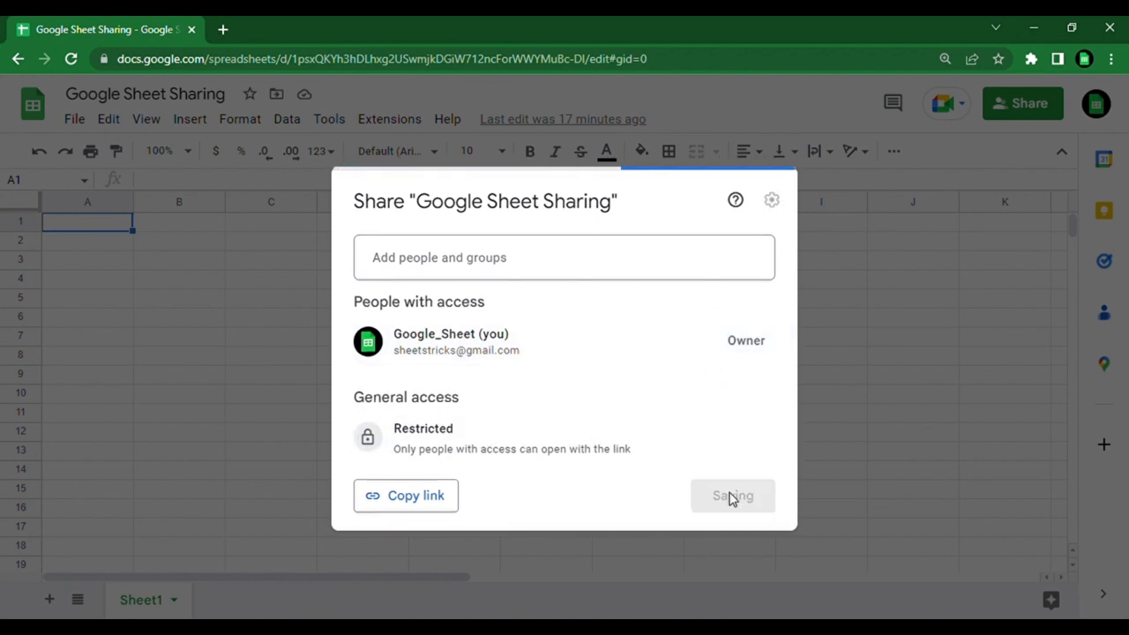